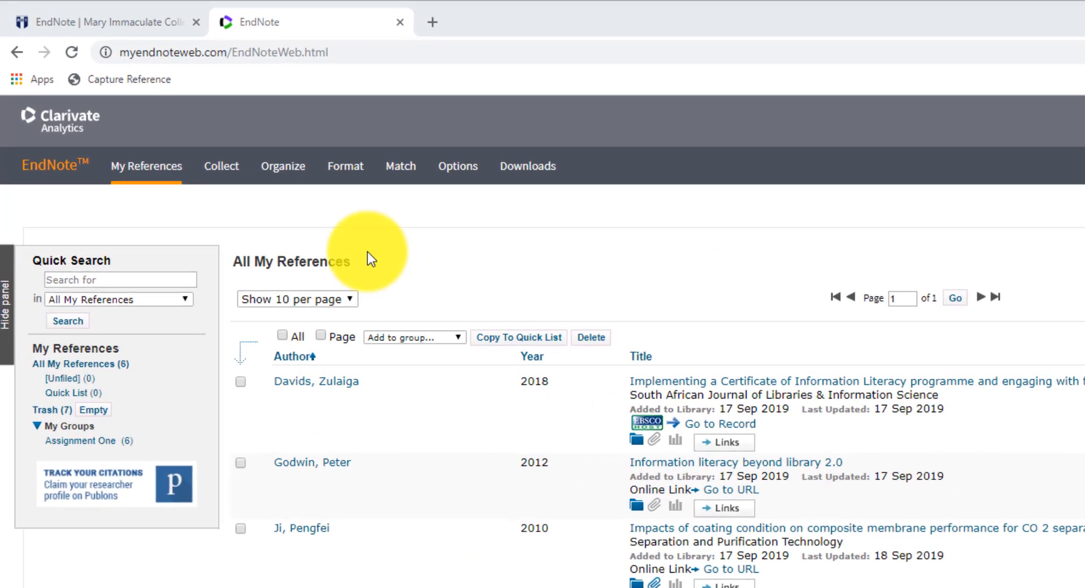
Step: Format a bibliography of the Assignment One group in Harvard UL_2016 style as RTF and save it
{"action": "left_click", "coordinate": [346, 165]}
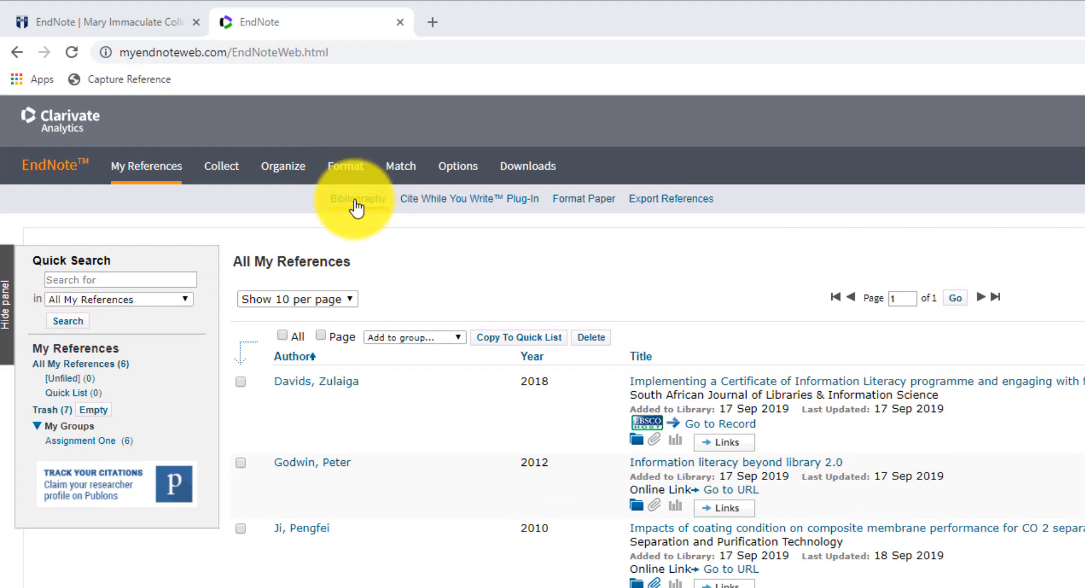
{"action": "left_click", "coordinate": [358, 199]}
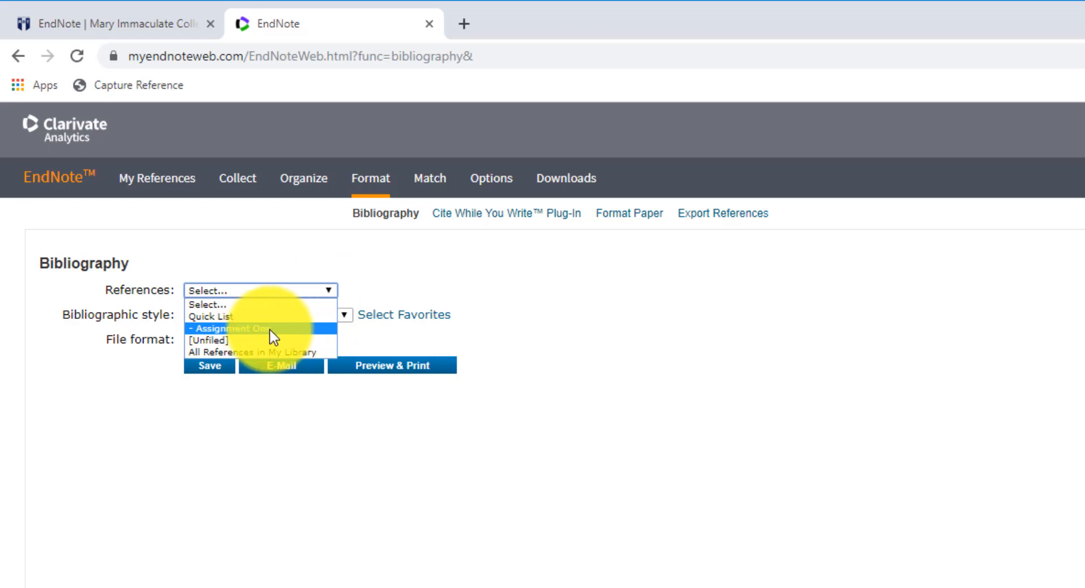
{"action": "left_click", "coordinate": [269, 327]}
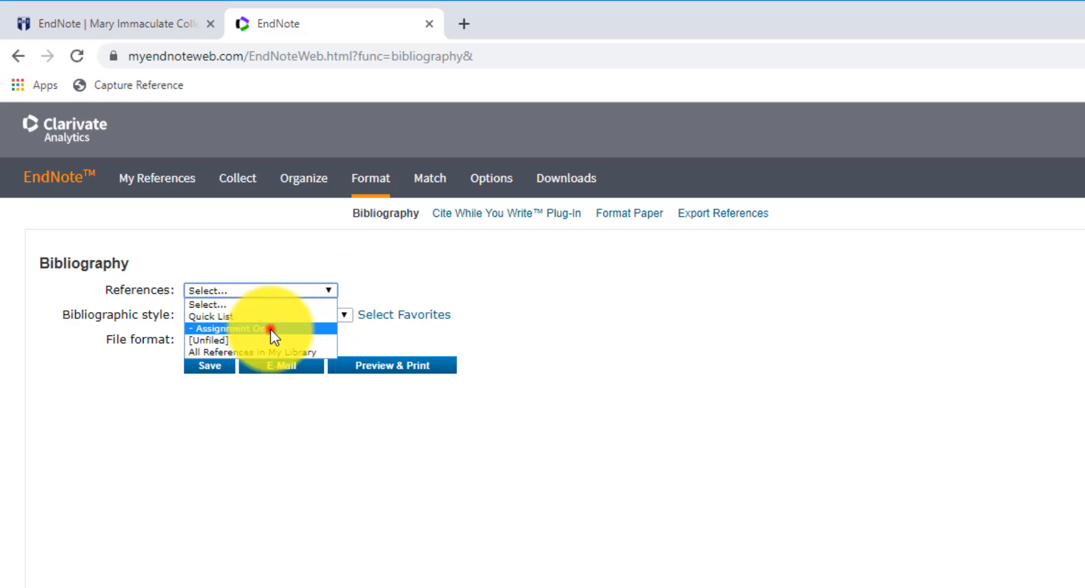
{"action": "left_click", "coordinate": [235, 328]}
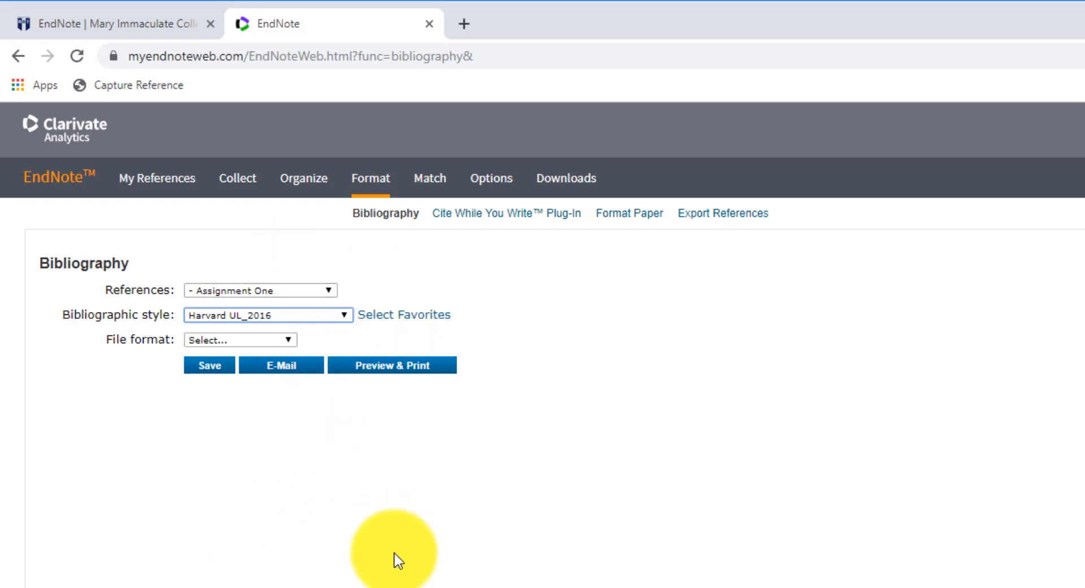
{"action": "left_click", "coordinate": [238, 339]}
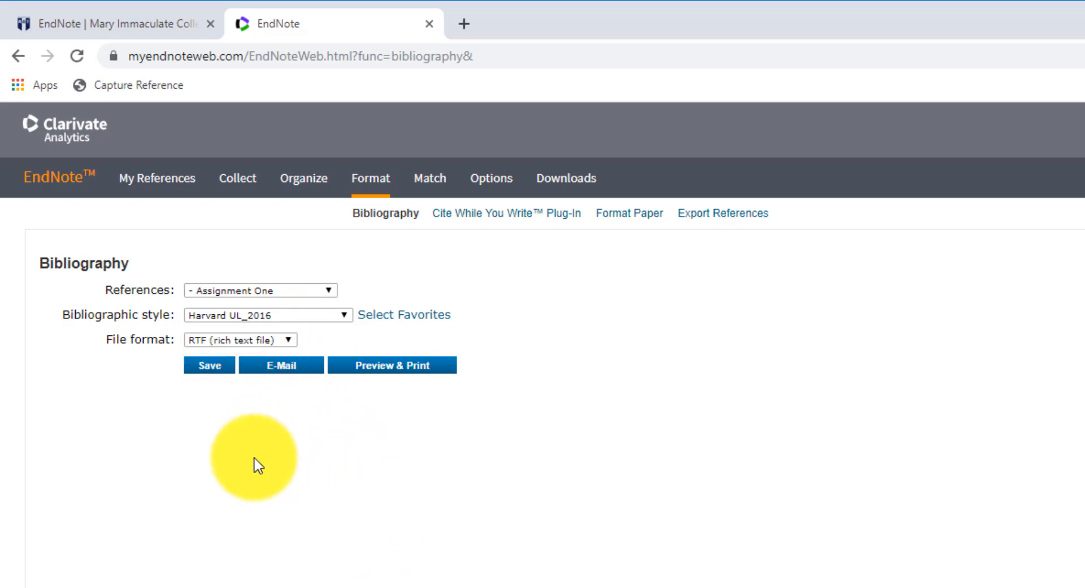
{"action": "left_click", "coordinate": [209, 365]}
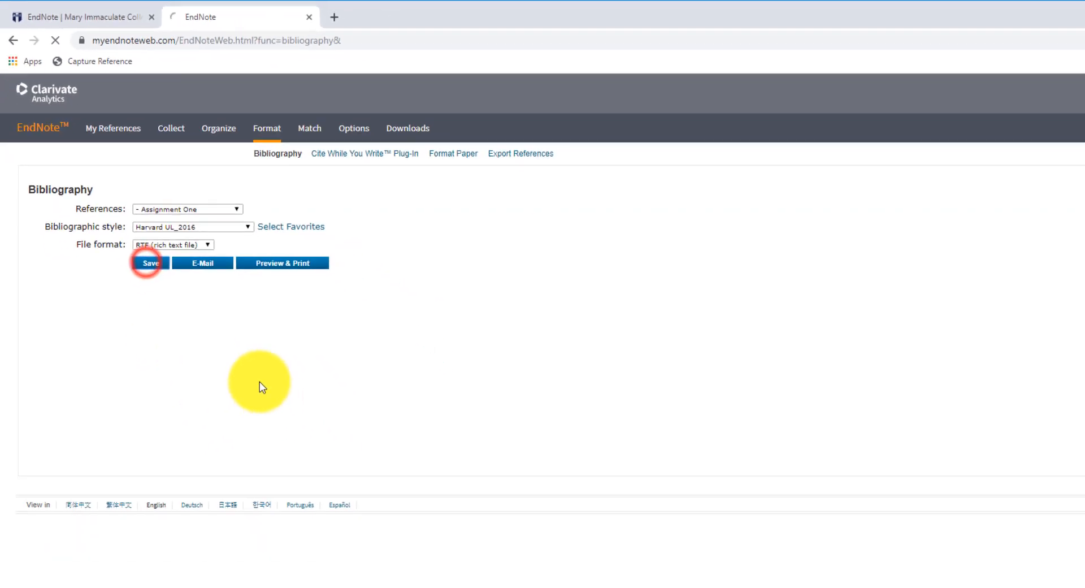
Step: View the downloaded exportlist.rtf in Word, showing six Harvard-style references
{"action": "left_click", "coordinate": [151, 262]}
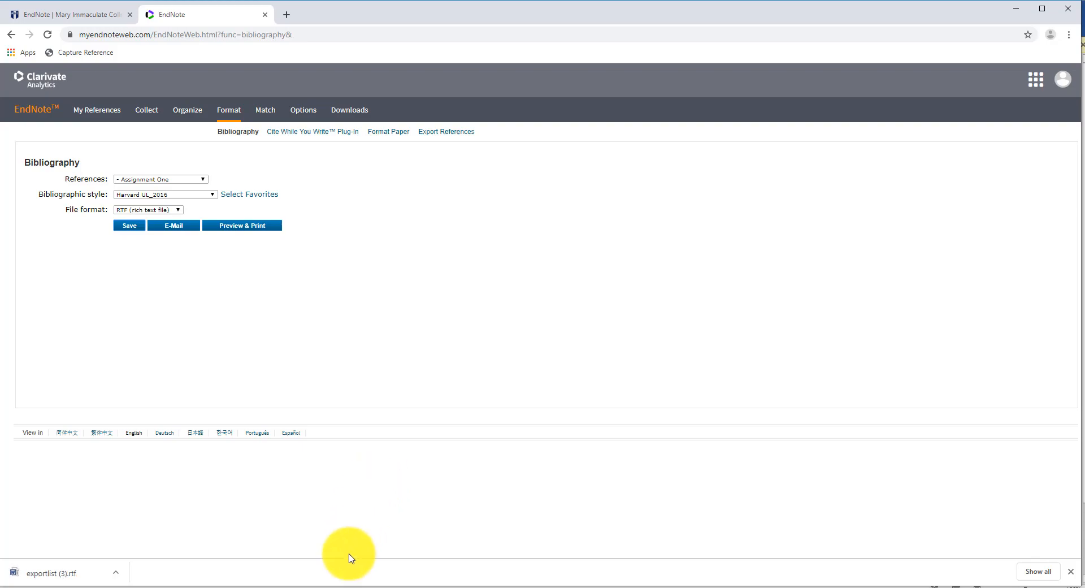
{"action": "left_click", "coordinate": [50, 573]}
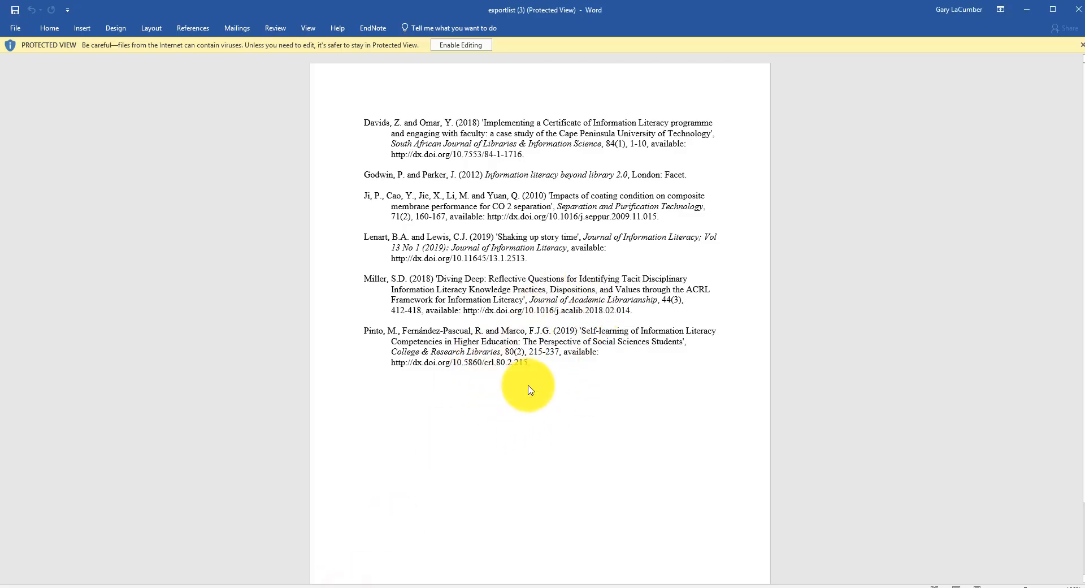
{"action": "mouse_move", "coordinate": [602, 392]}
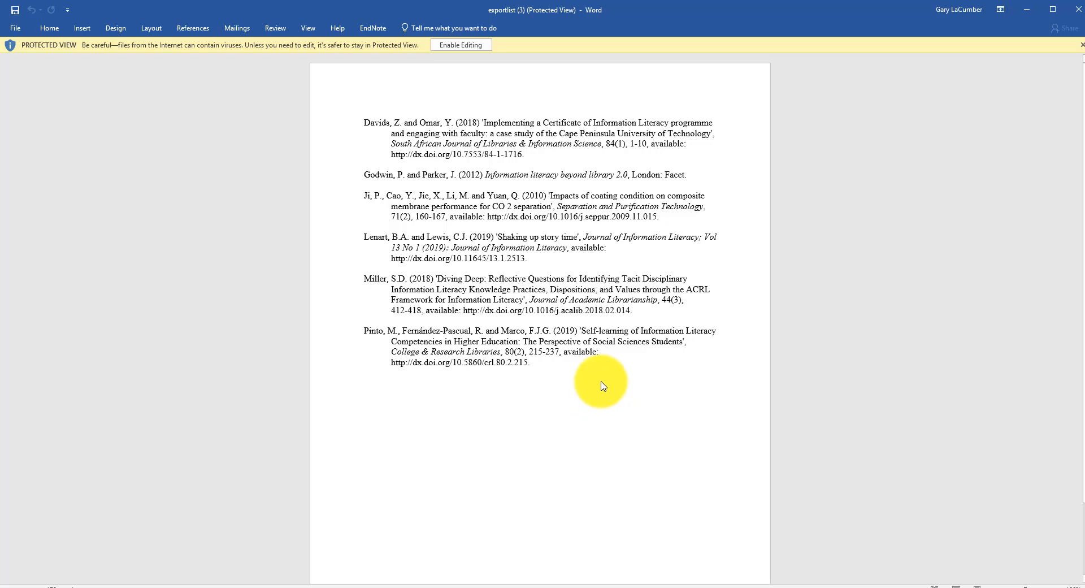
{"action": "mouse_move", "coordinate": [593, 405]}
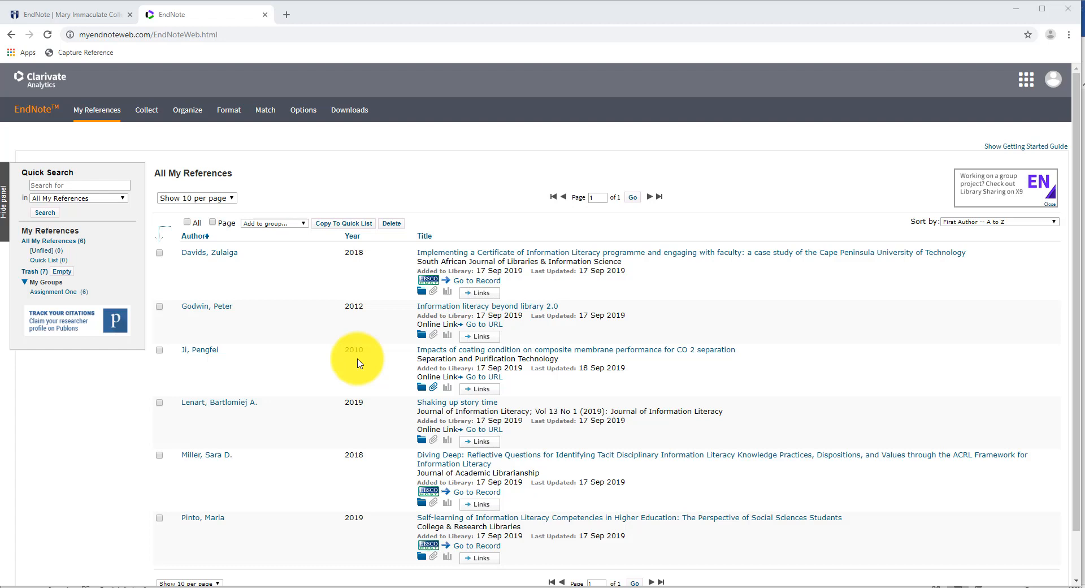
{"action": "mouse_move", "coordinate": [352, 511]}
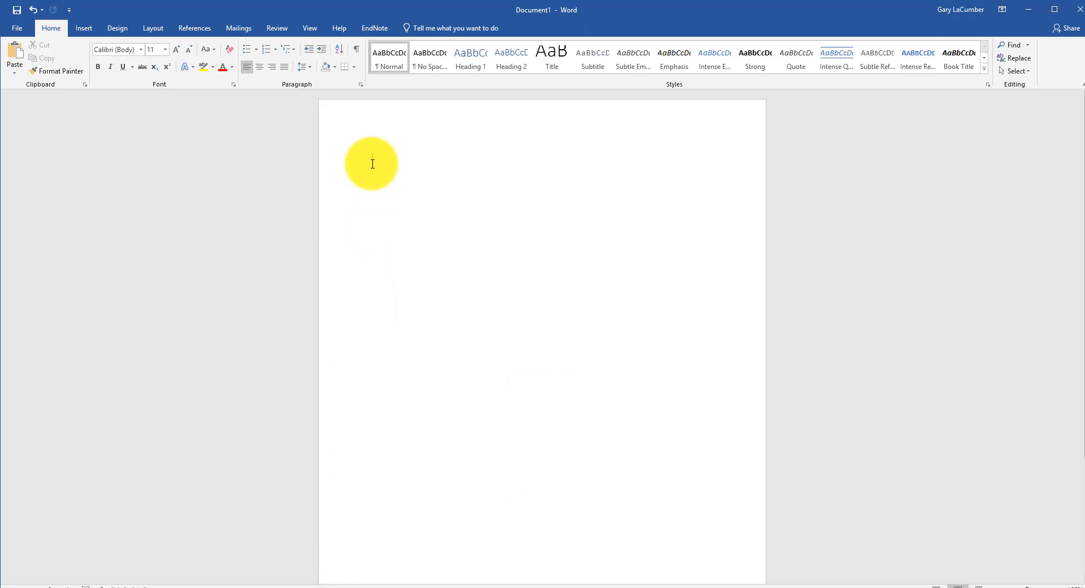
Step: After the word Quote, insert the Lenart and Lewis 2019 citation from the EndNote library
{"action": "type", "text": "quote"}
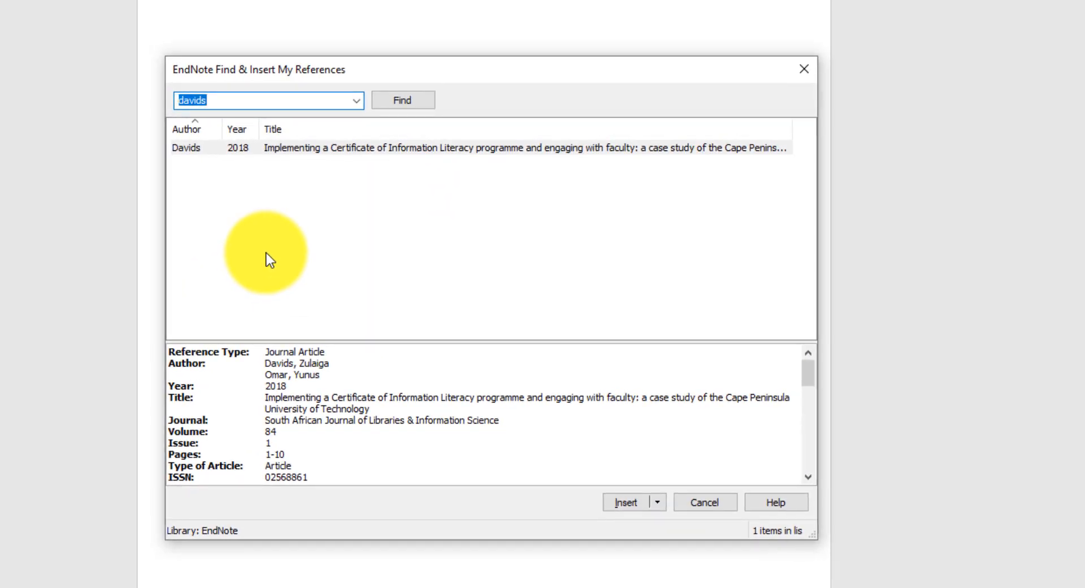
{"action": "type", "text": "lenart"}
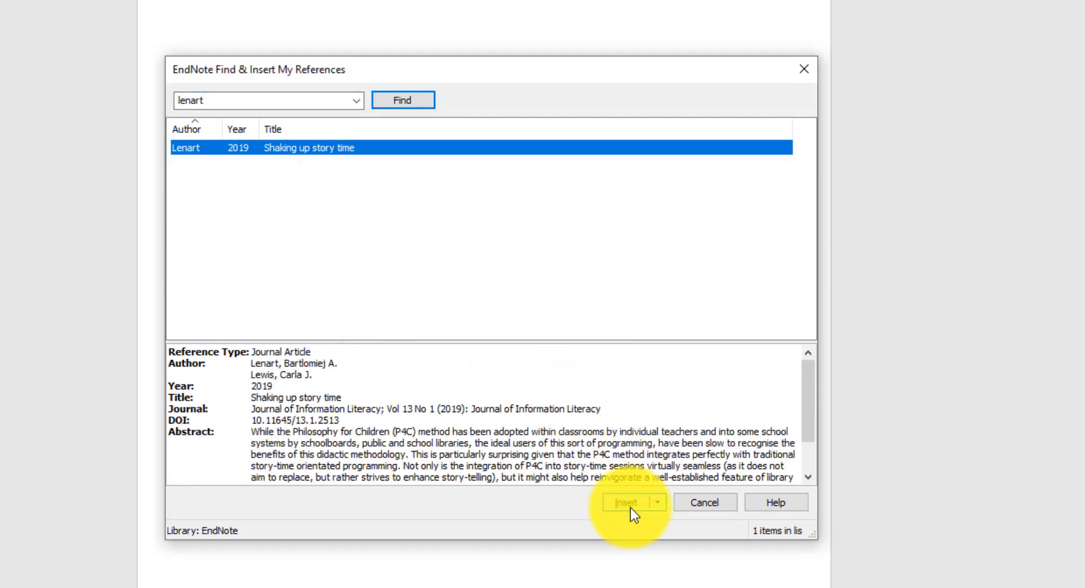
{"action": "left_click", "coordinate": [626, 502]}
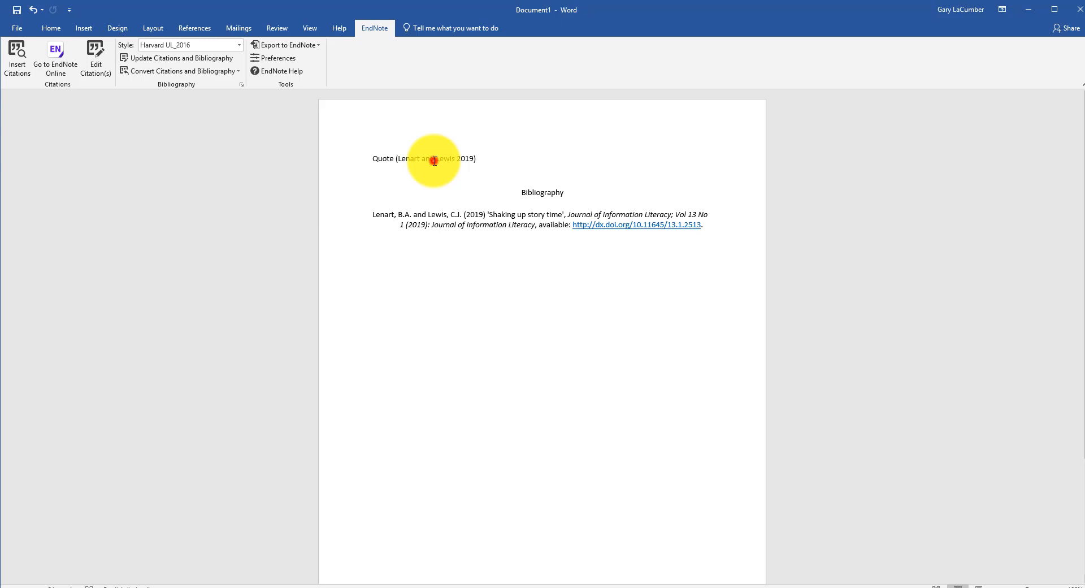
Step: Edit the Lenart and Lewis citation to include page 52
{"action": "left_click", "coordinate": [435, 158]}
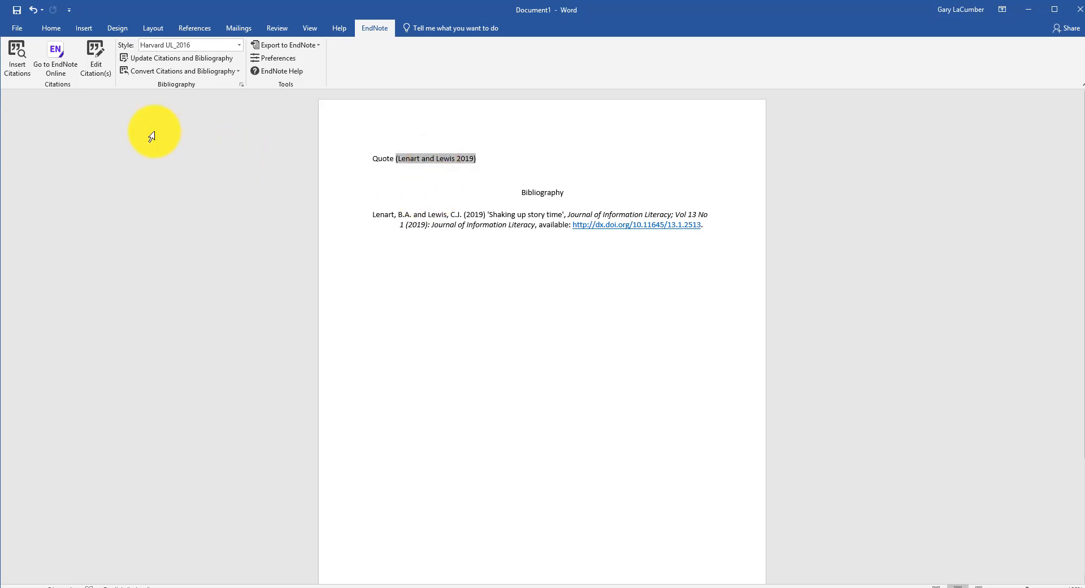
{"action": "left_click", "coordinate": [95, 59]}
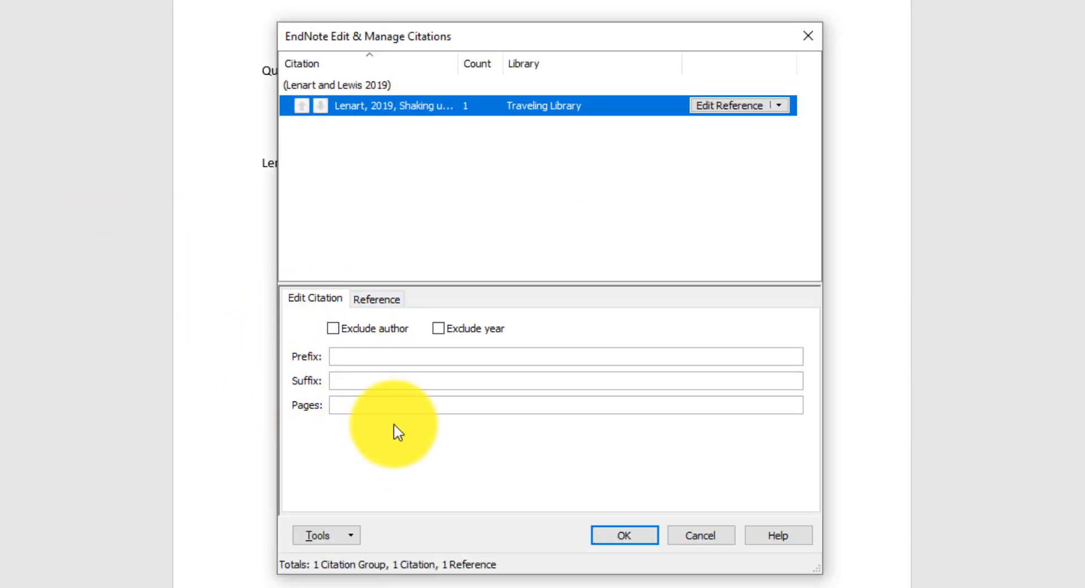
{"action": "type", "text": "5"}
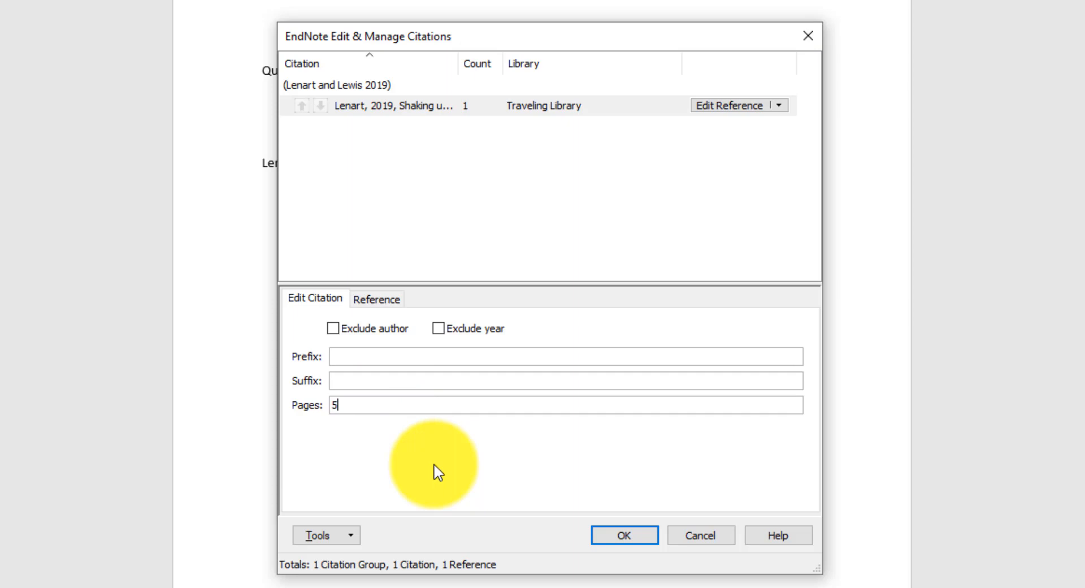
{"action": "type", "text": "2"}
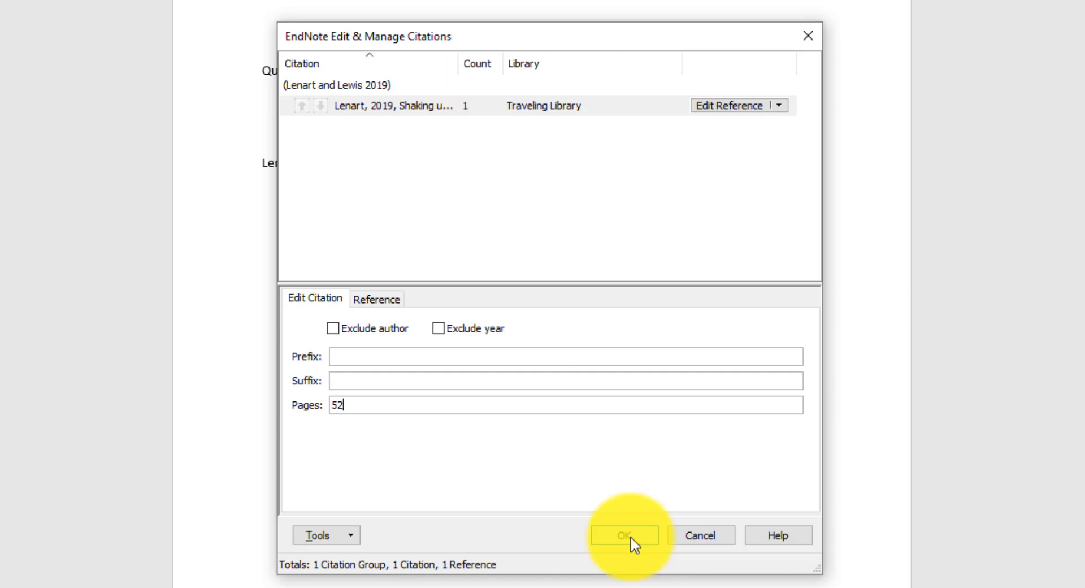
{"action": "left_click", "coordinate": [623, 535]}
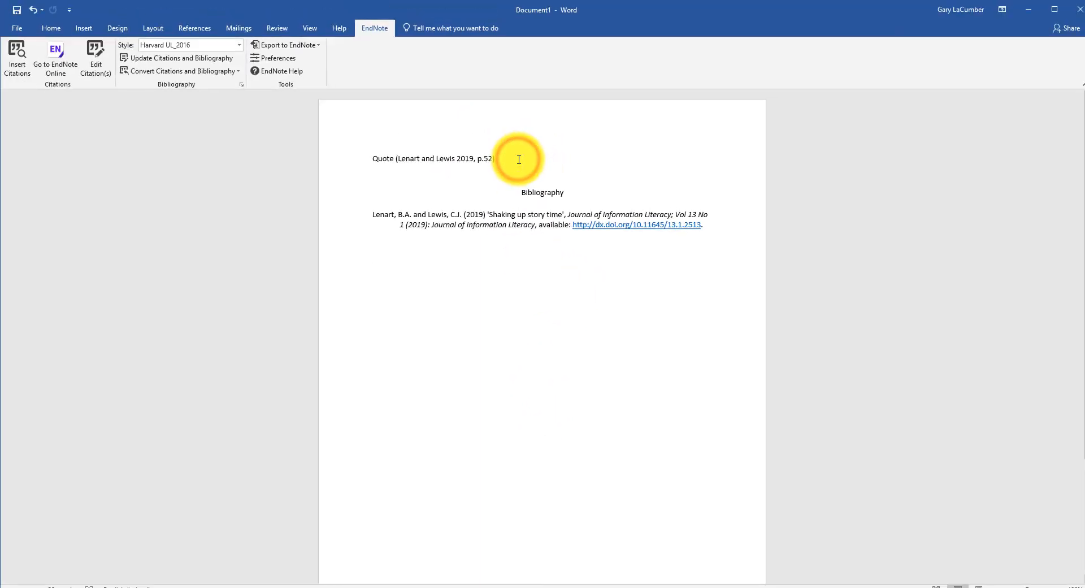
Step: On a new Quote line, insert the Davids and Omar 2018 citation found by searching davids
{"action": "type", "text": "Quote"}
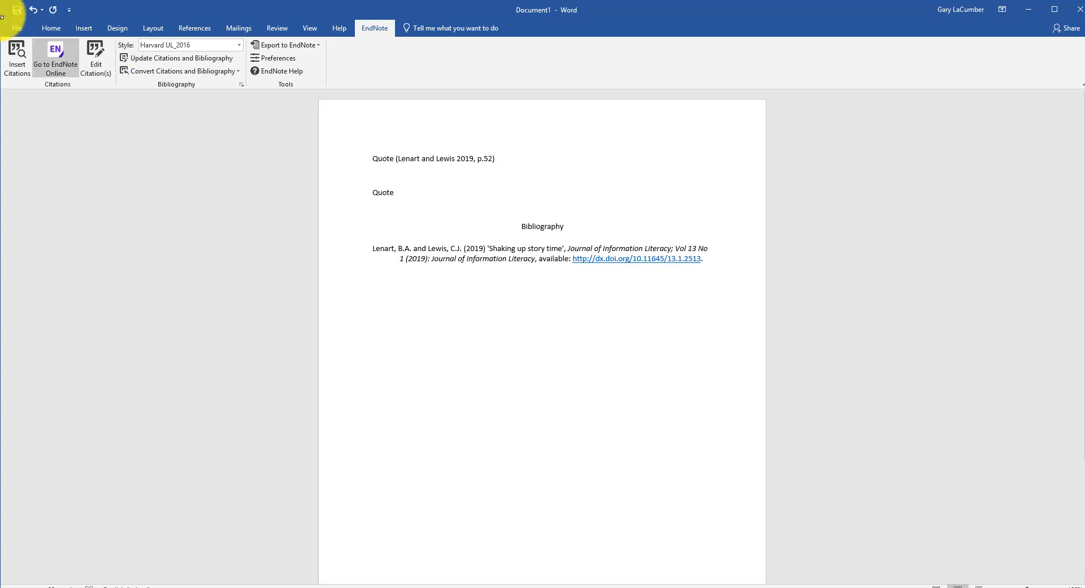
{"action": "left_click", "coordinate": [17, 58]}
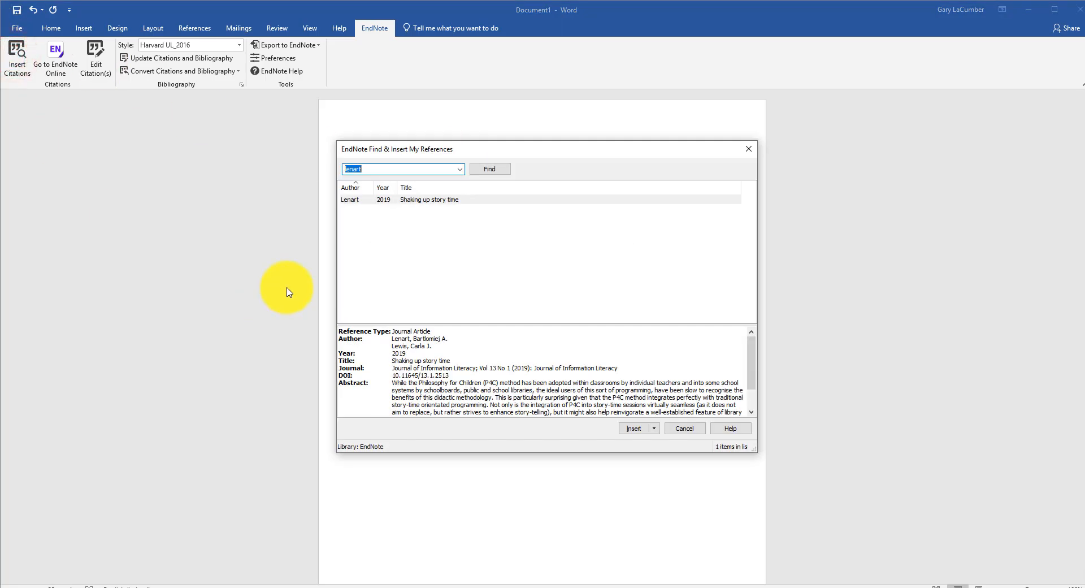
{"action": "type", "text": "davids"}
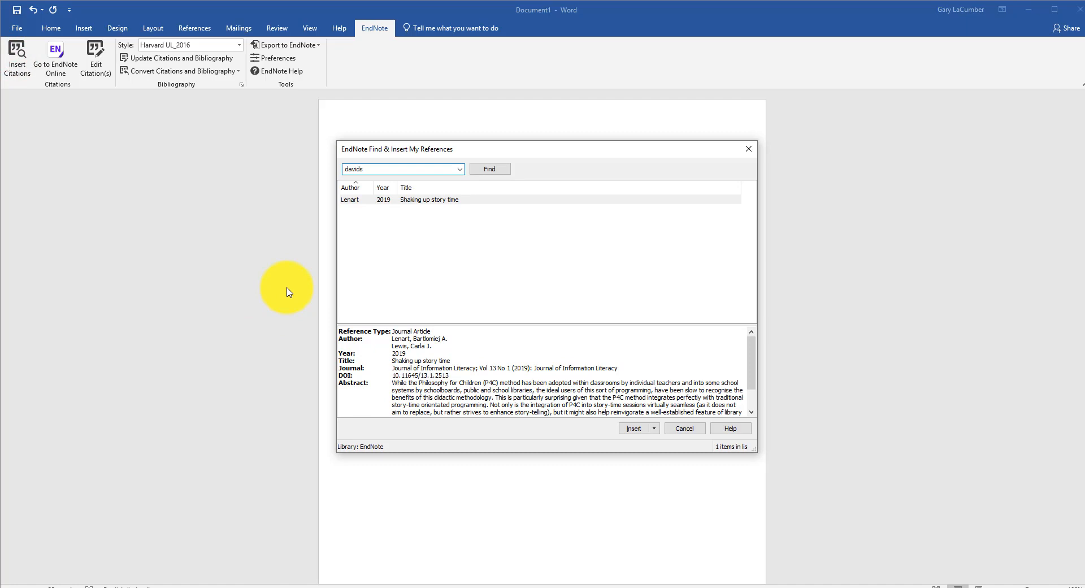
{"action": "left_click", "coordinate": [489, 169]}
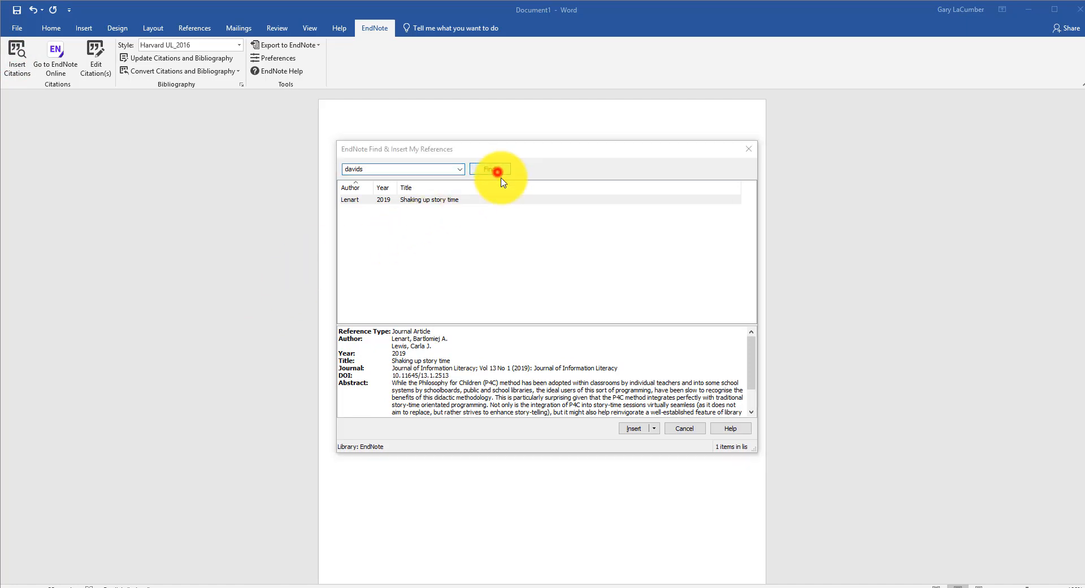
{"action": "left_click", "coordinate": [633, 429]}
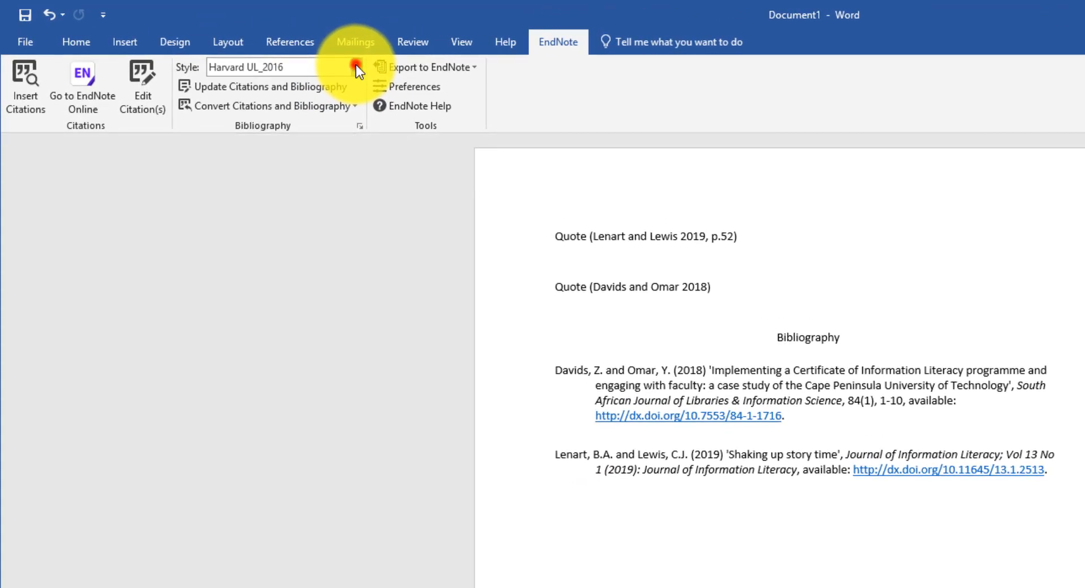
Step: Switch the document's citation and bibliography style to APA 6th
{"action": "left_click", "coordinate": [356, 67]}
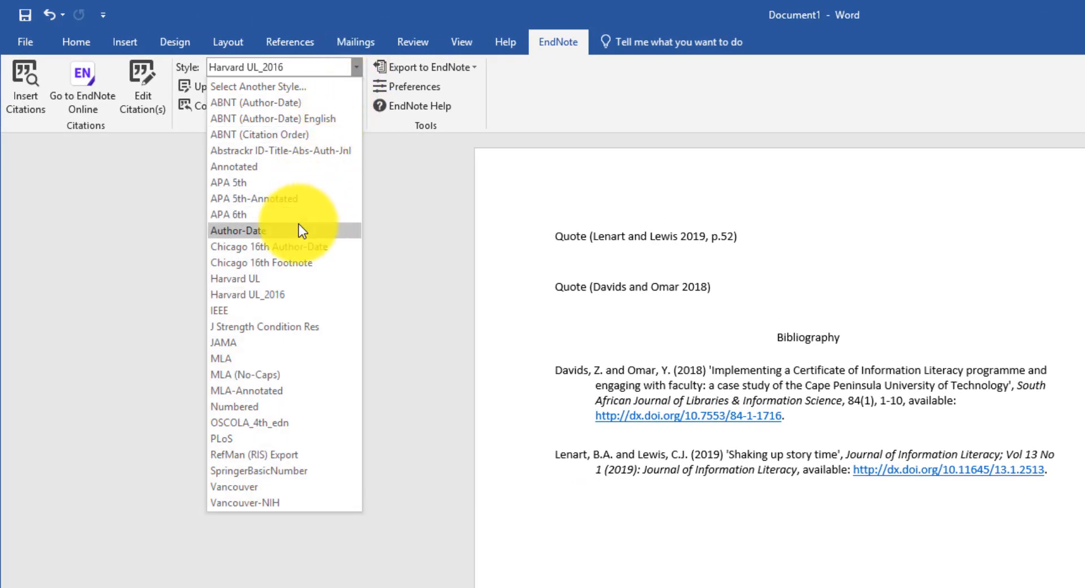
{"action": "mouse_move", "coordinate": [301, 220]}
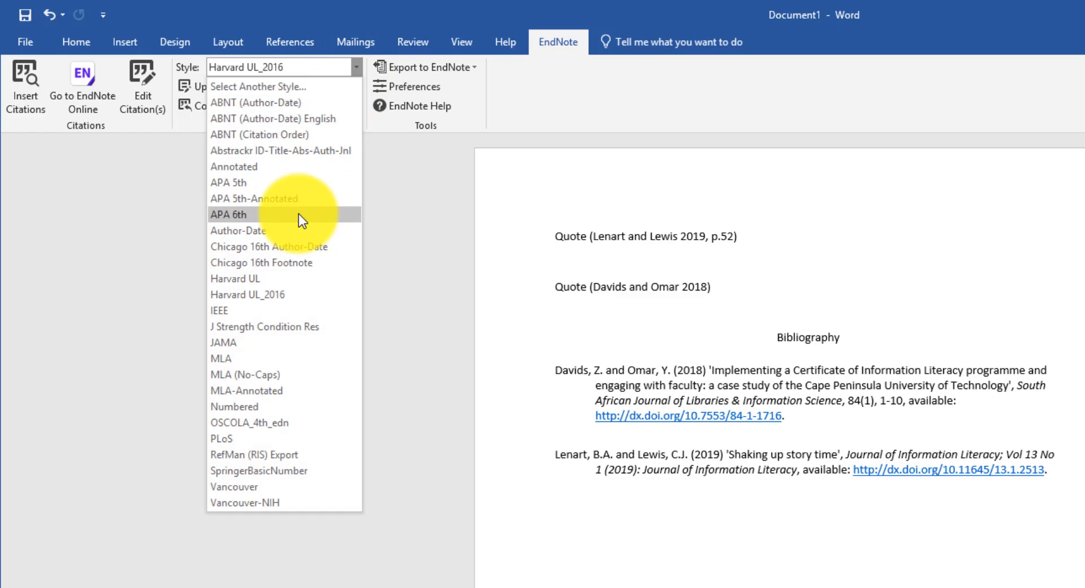
{"action": "left_click", "coordinate": [230, 214]}
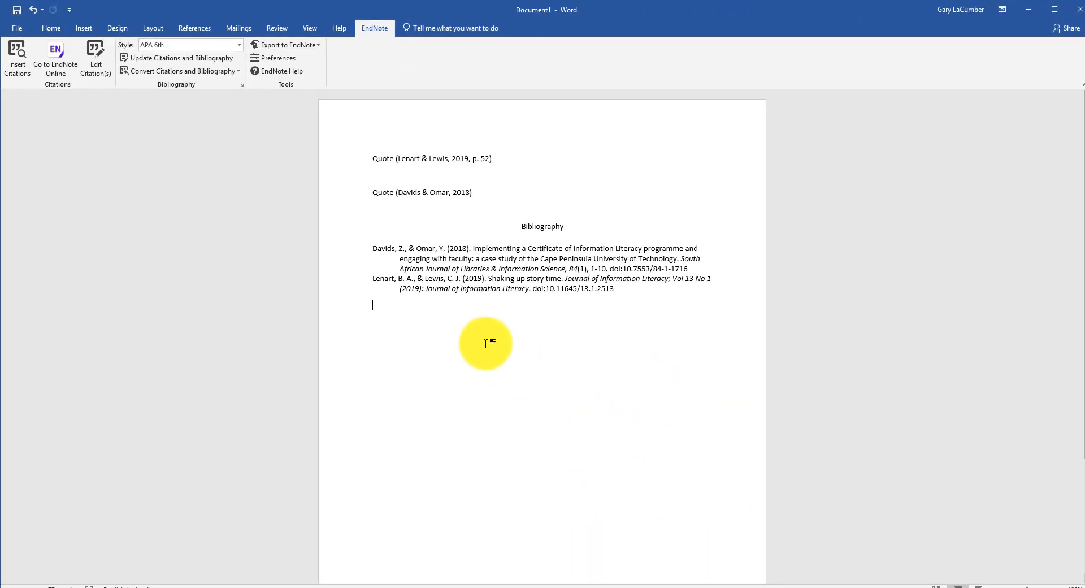
{"action": "mouse_move", "coordinate": [490, 340]}
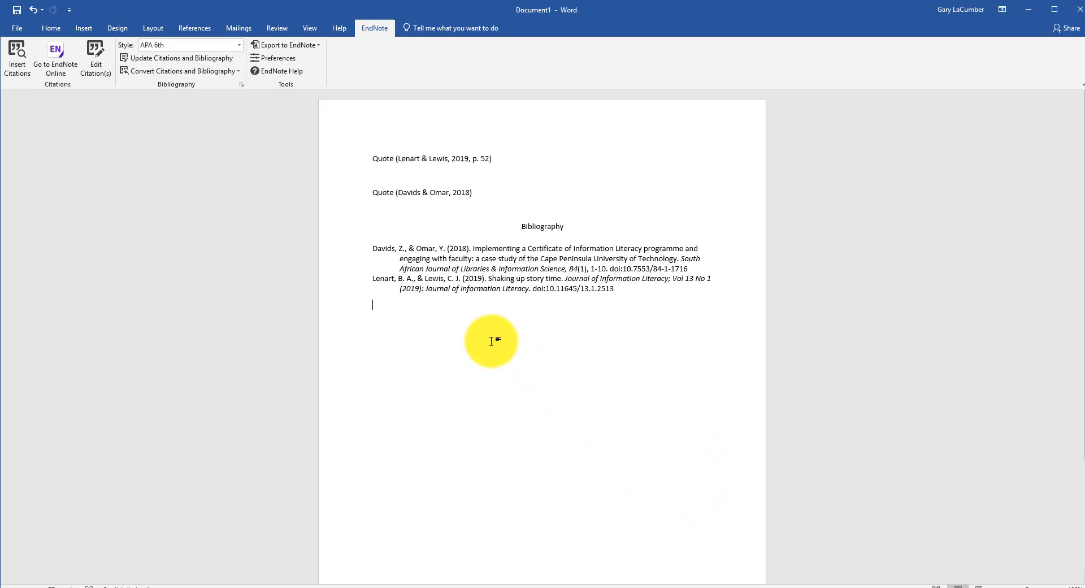
{"action": "mouse_move", "coordinate": [507, 362]}
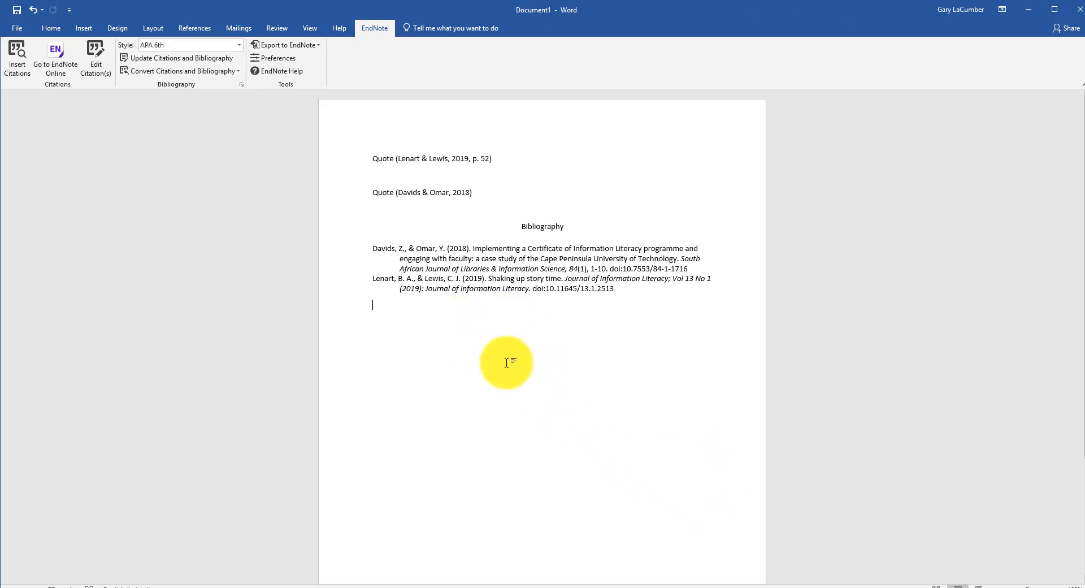